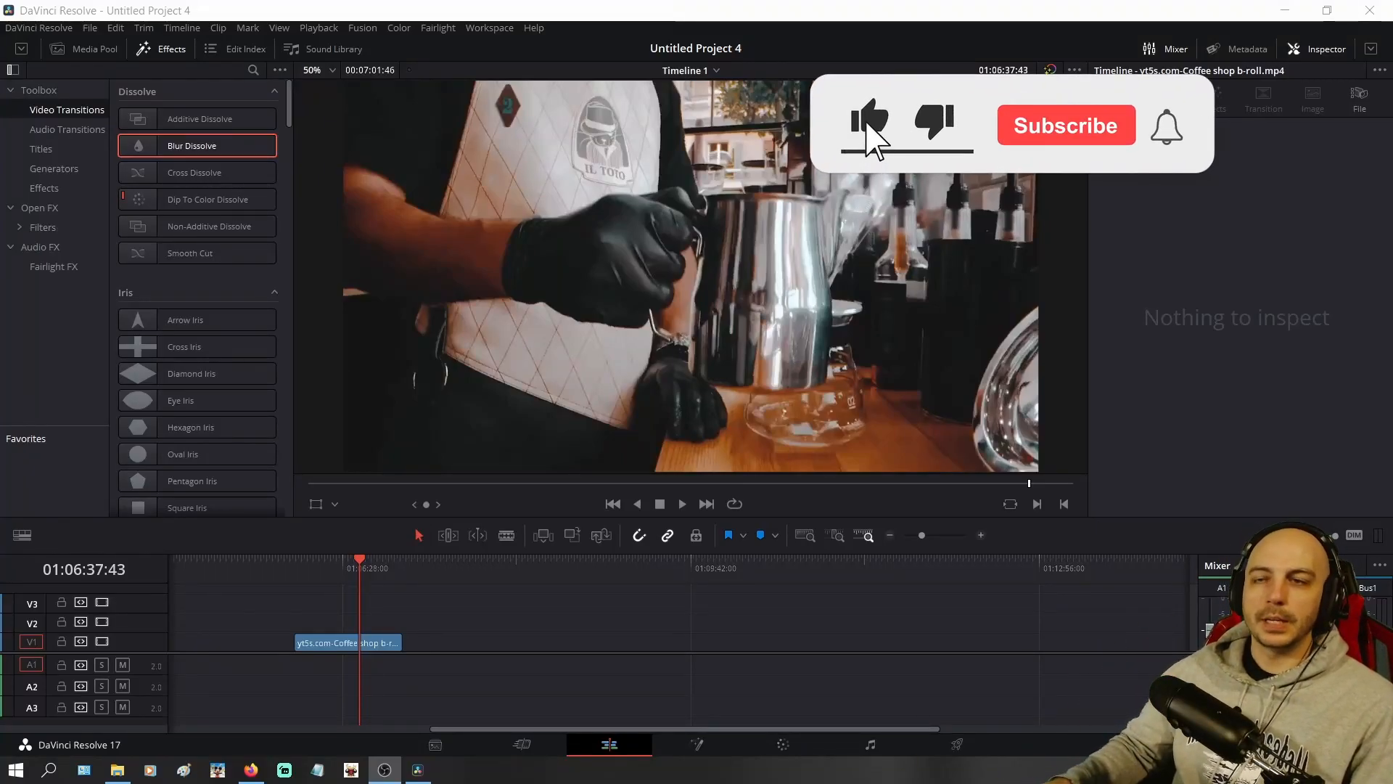
# - Select the coffee shop b-roll clip on V1 to show its Inspector properties
pyautogui.click(347, 642)
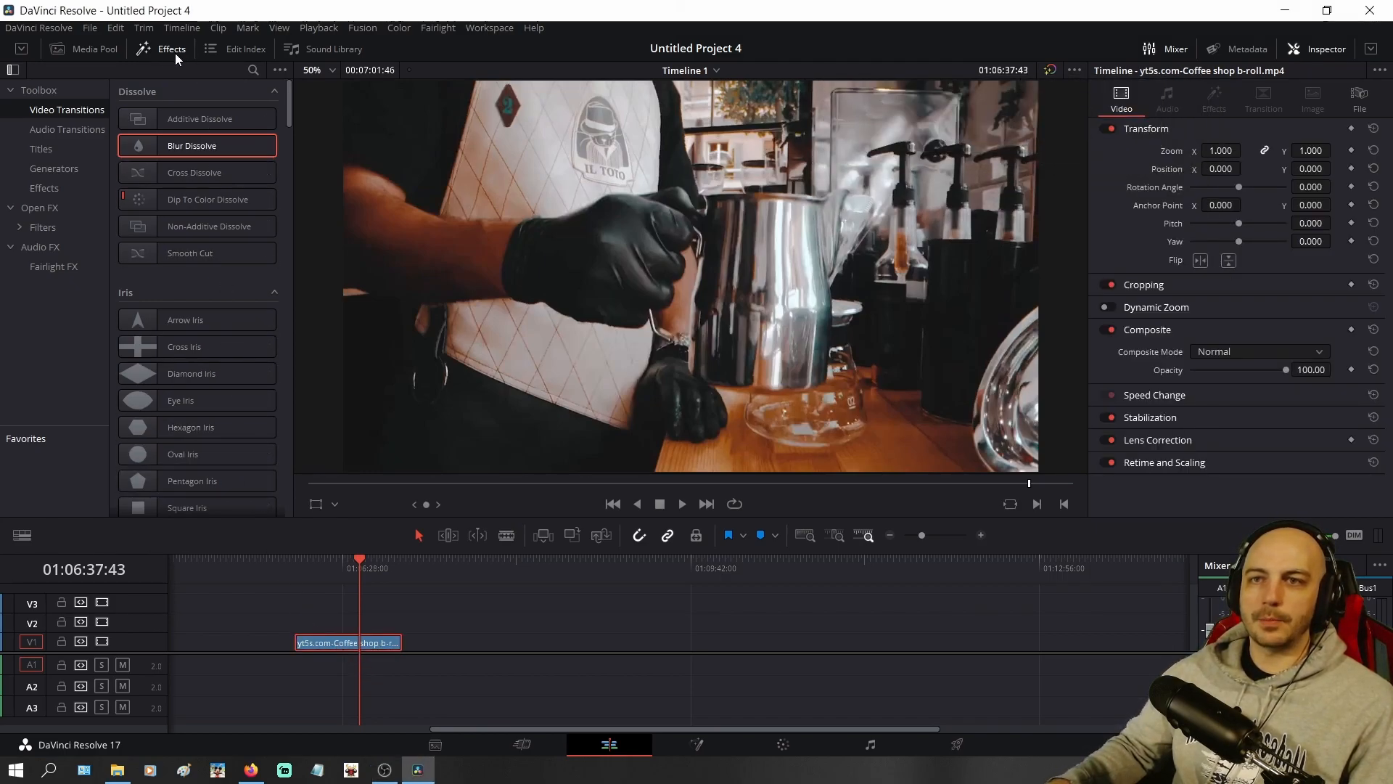
# - Drag a Text+ title from Toolbox Titles onto V2 above the b-roll clip
pyautogui.click(41, 148)
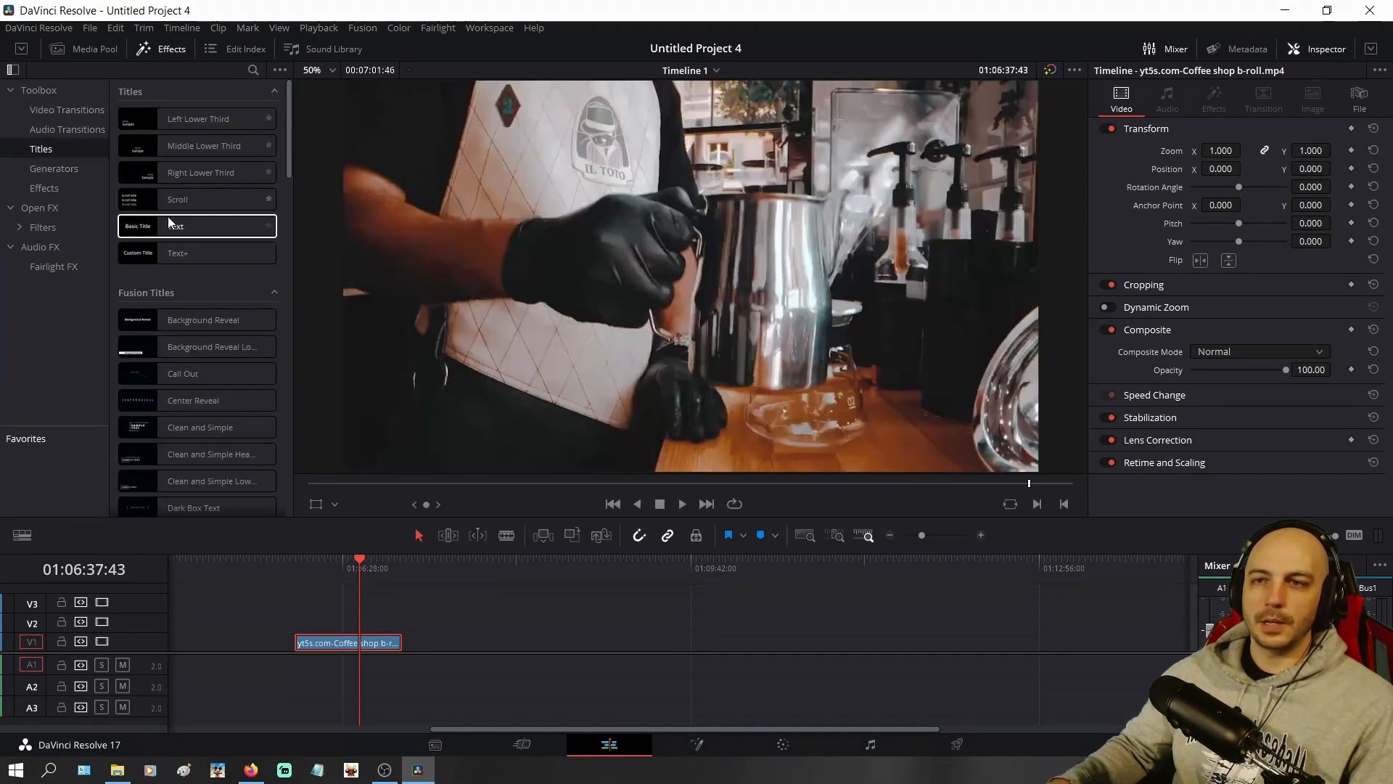
pyautogui.moveTo(177, 252); pyautogui.dragTo(372, 621)
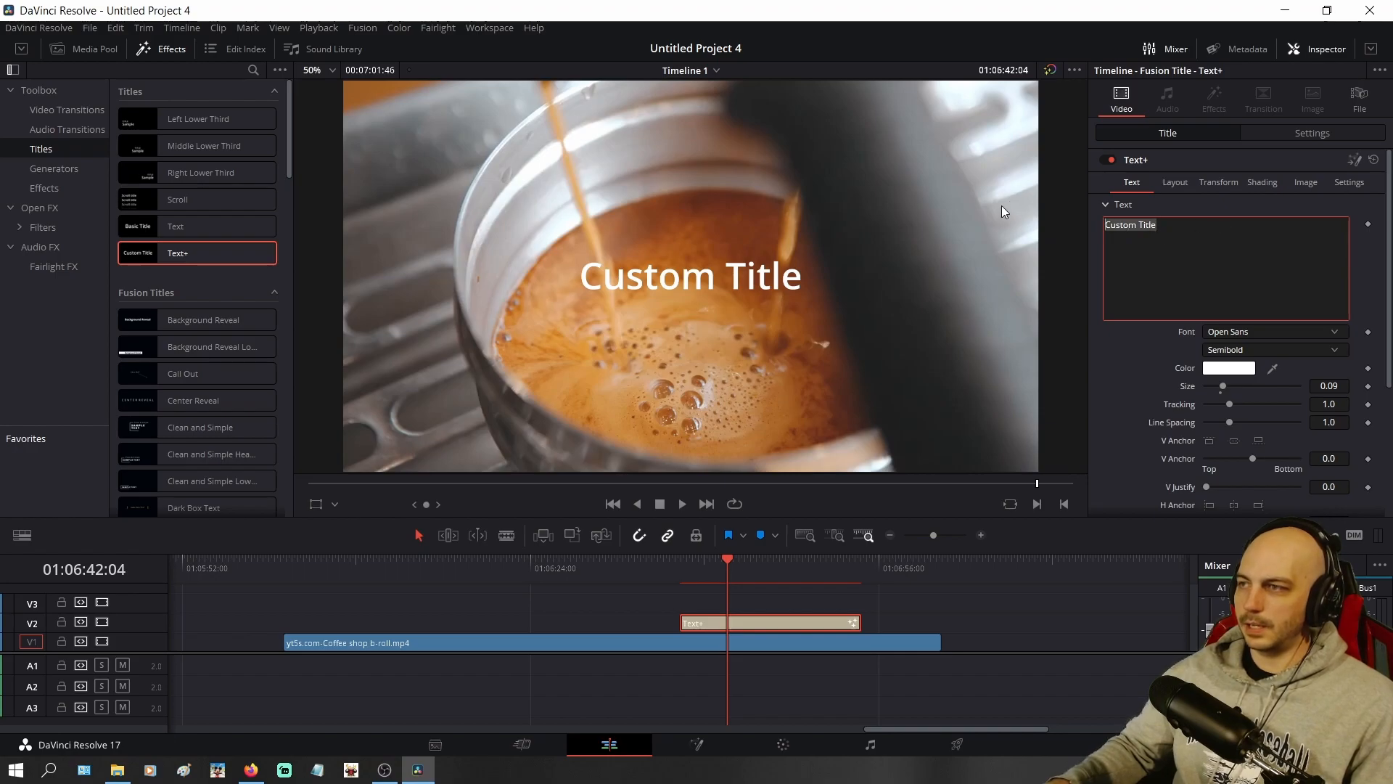
# - Replace 'Custom Title' with 'Text' in the title's Inspector
pyautogui.write('Text')
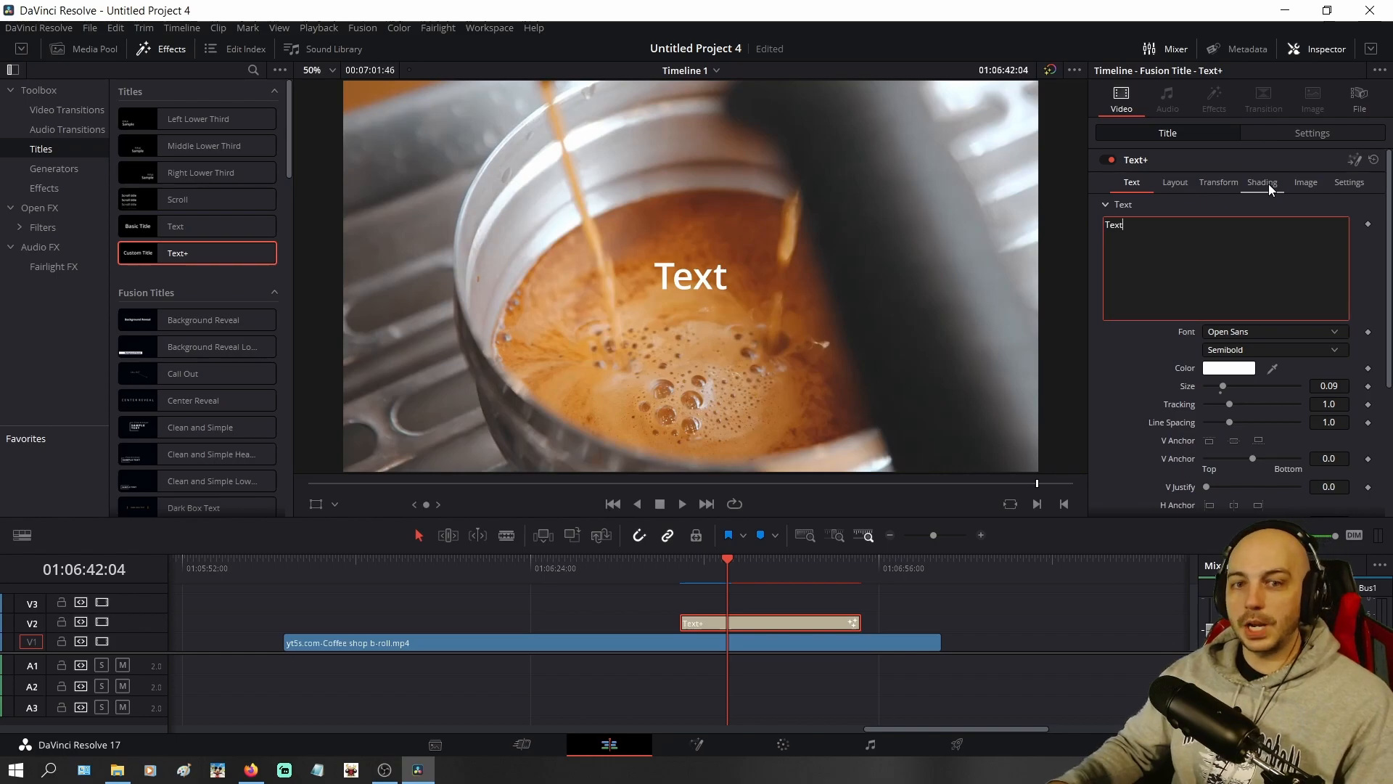
pyautogui.click(1262, 182)
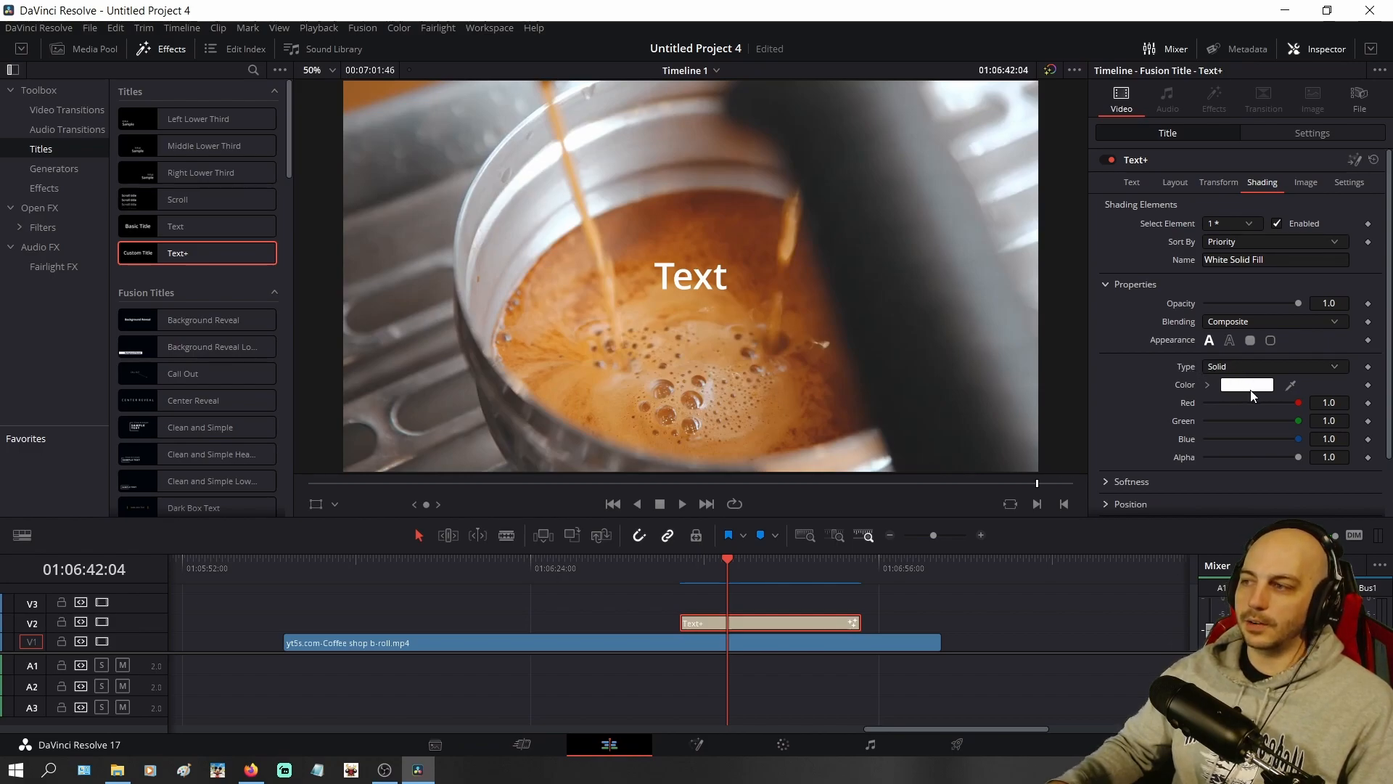
# - Set the Shading fill Type to Gradient and select the right-hand gradient stop
pyautogui.click(1272, 366)
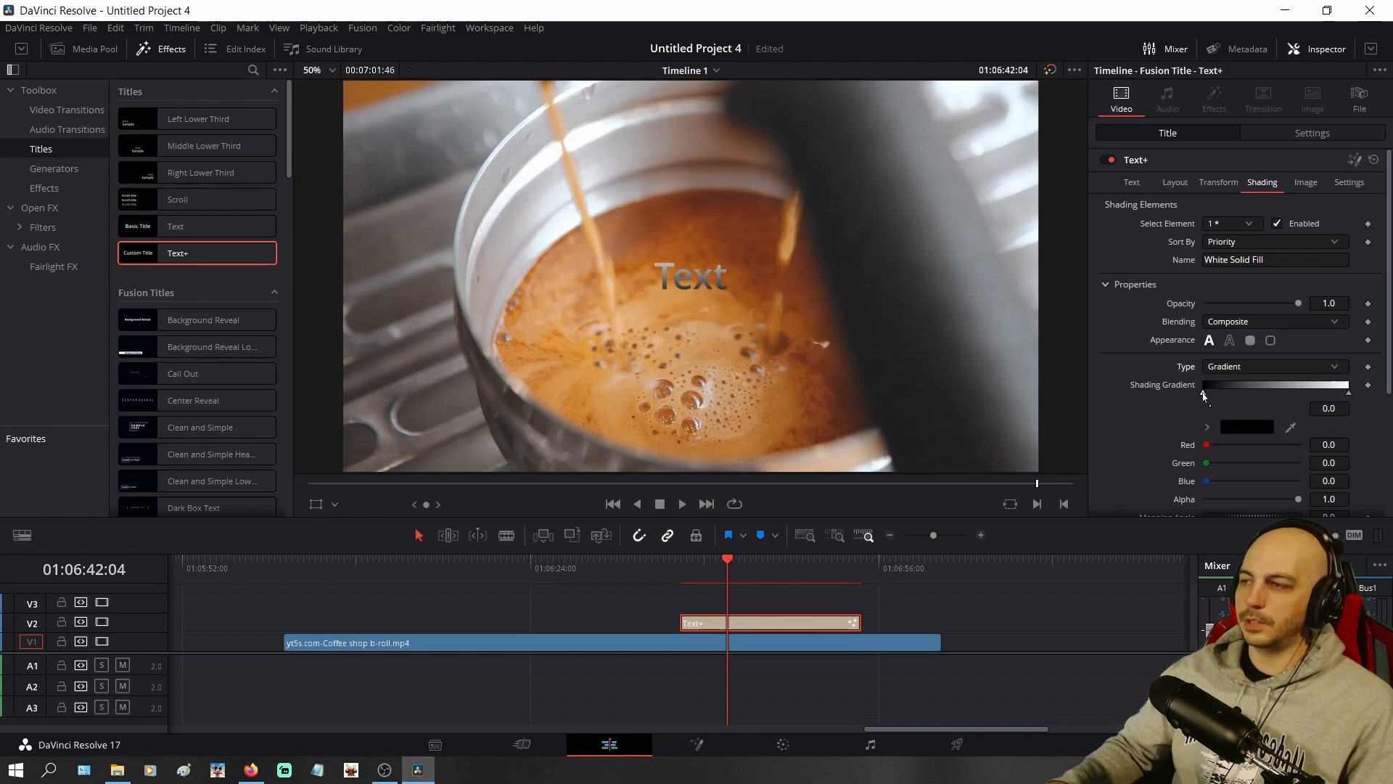
pyautogui.moveTo(1207, 392); pyautogui.dragTo(1280, 392)
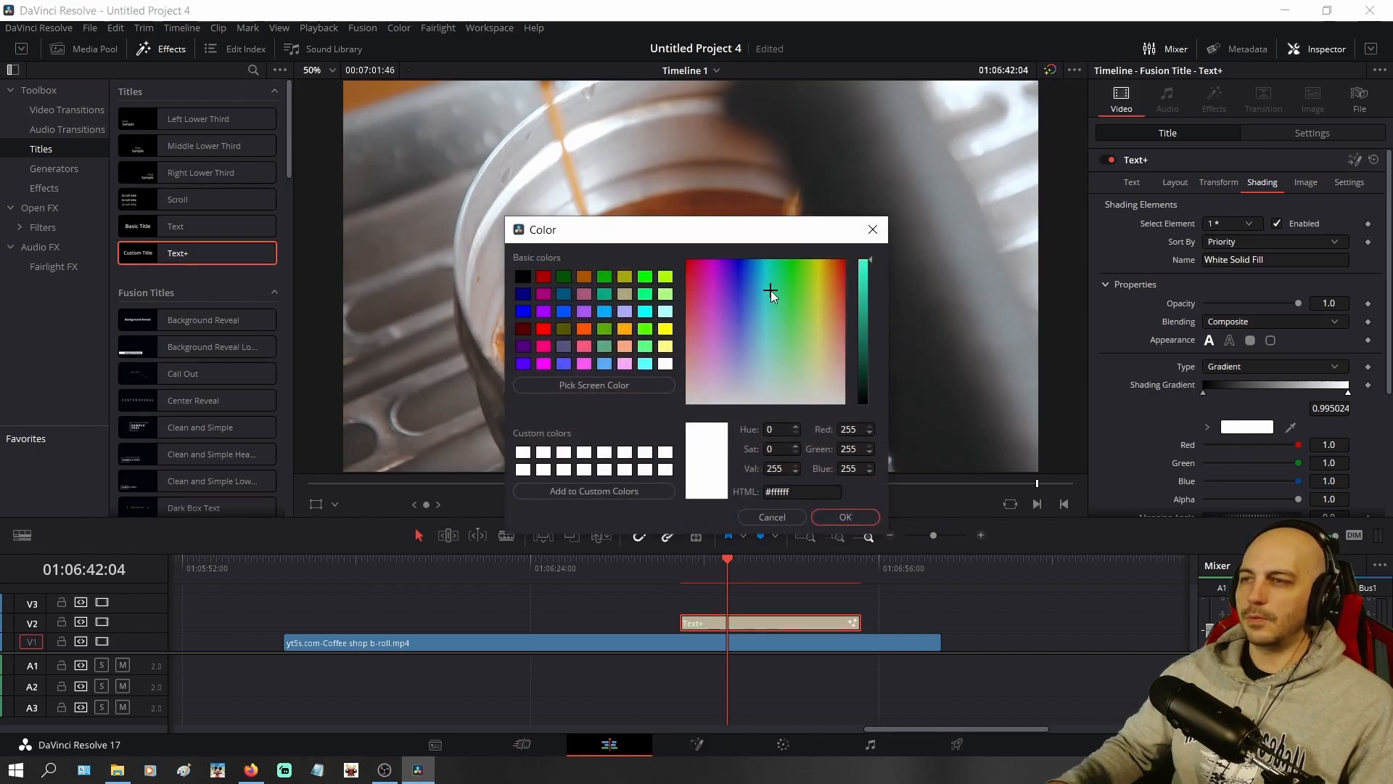
# - Colour the gradient's end stop yellow and its start stop bright green
pyautogui.click(819, 263)
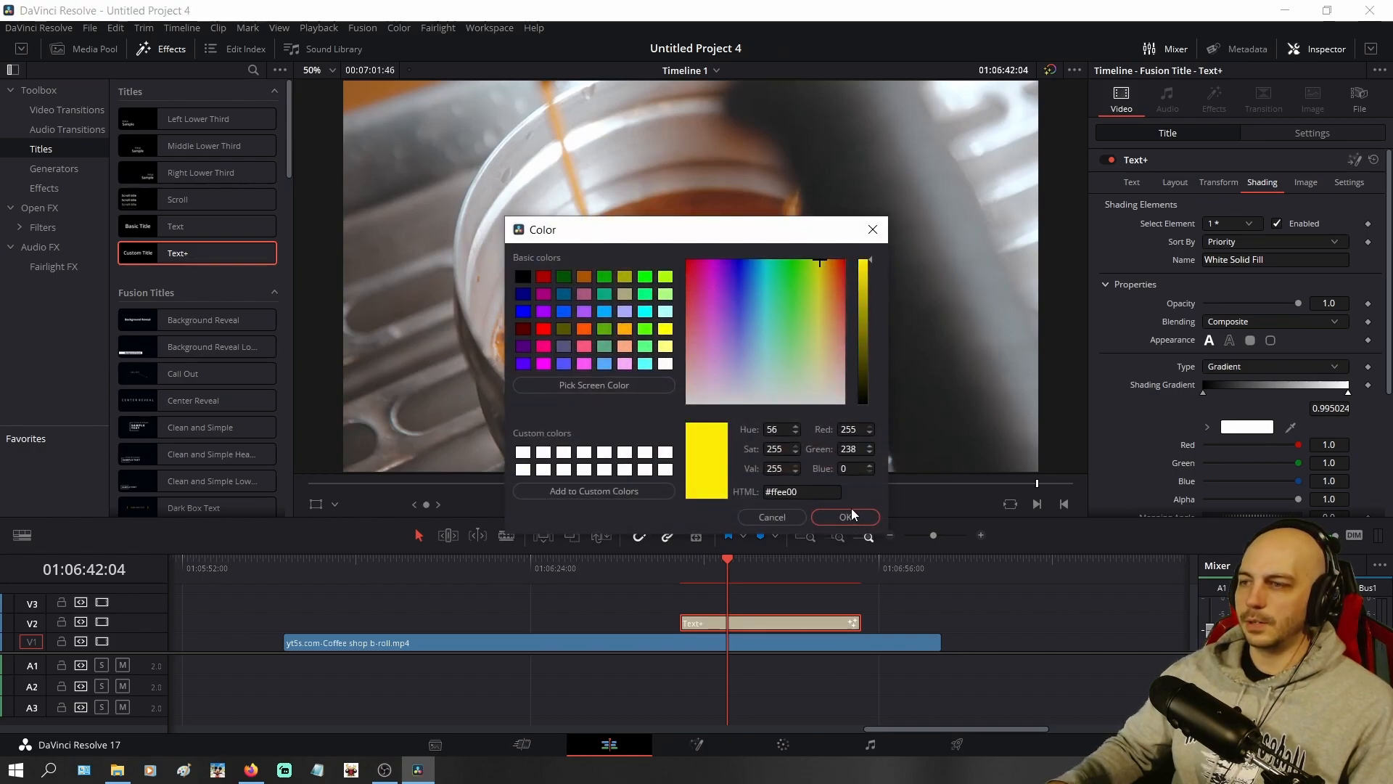
pyautogui.click(844, 516)
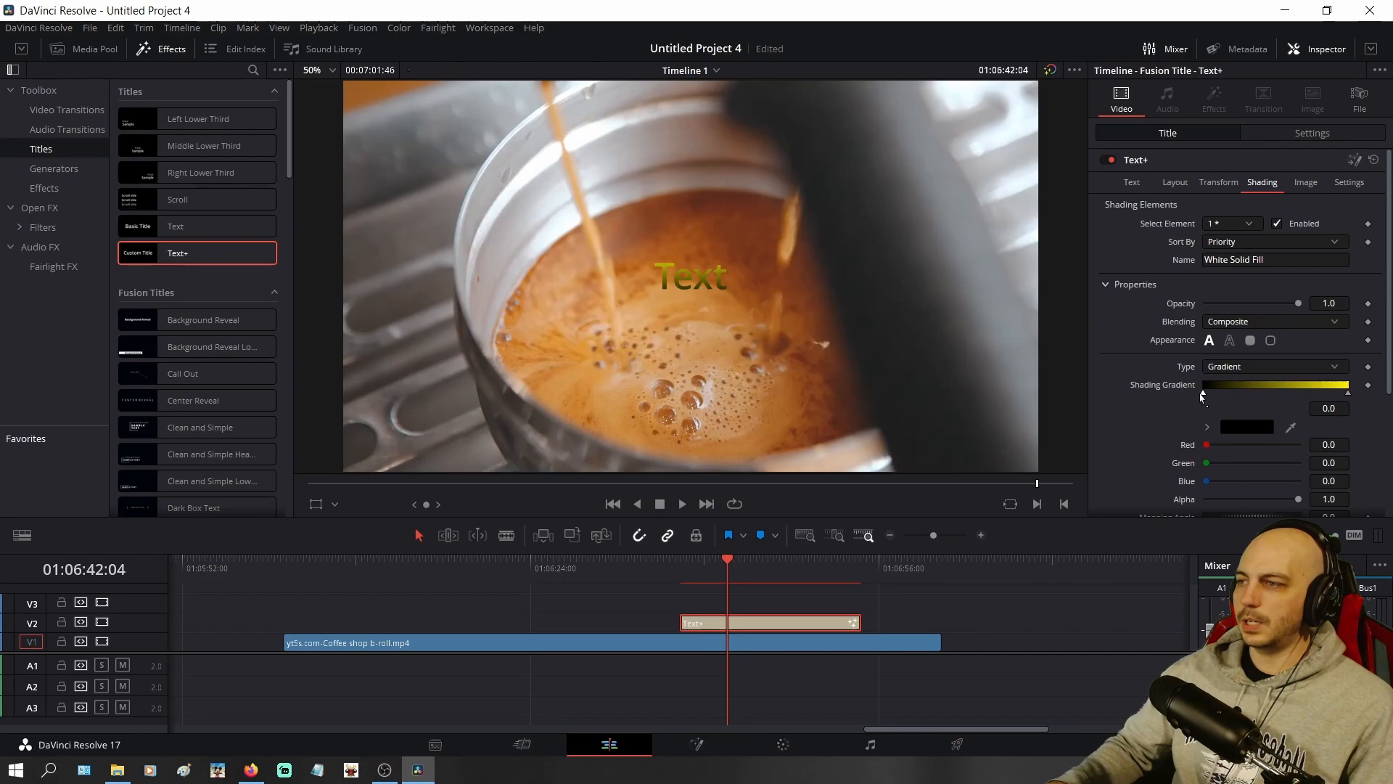
pyautogui.click(1246, 426)
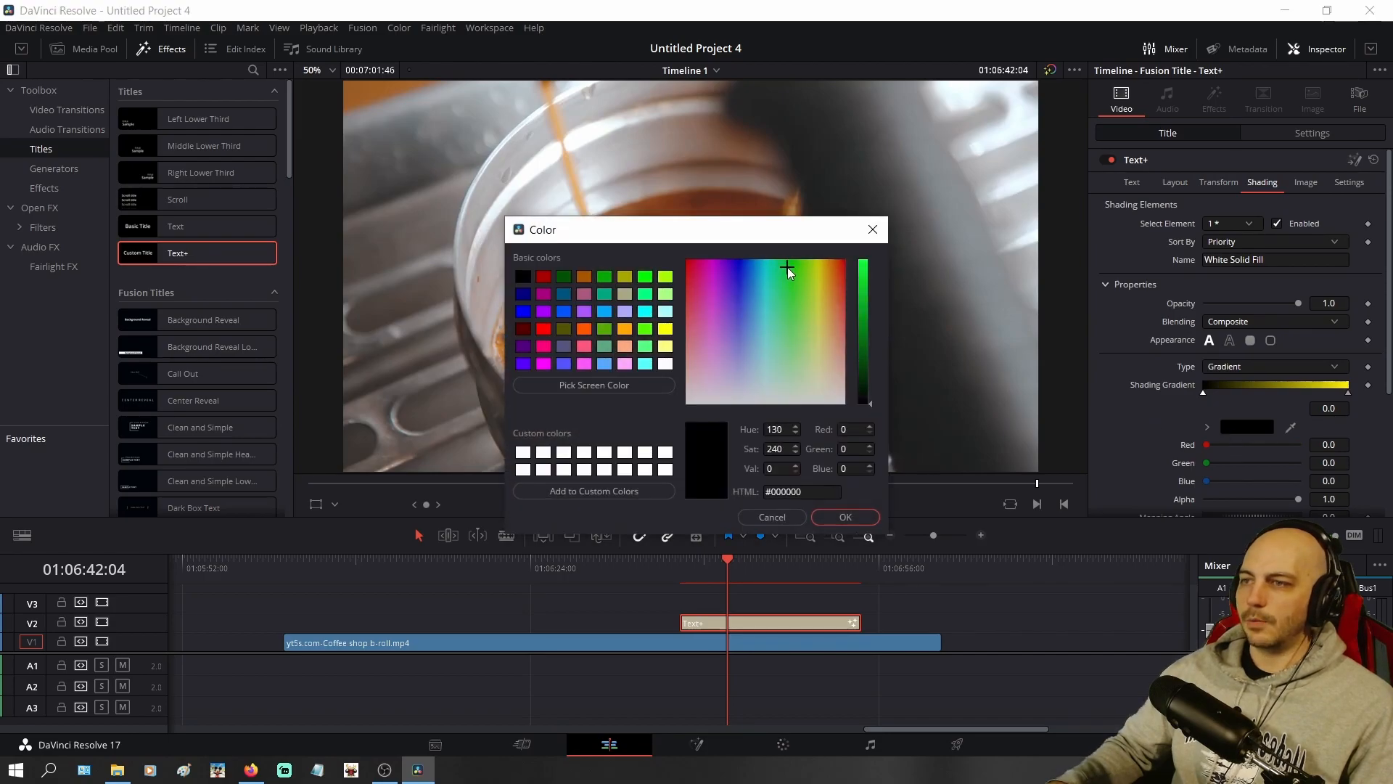
pyautogui.click(791, 262)
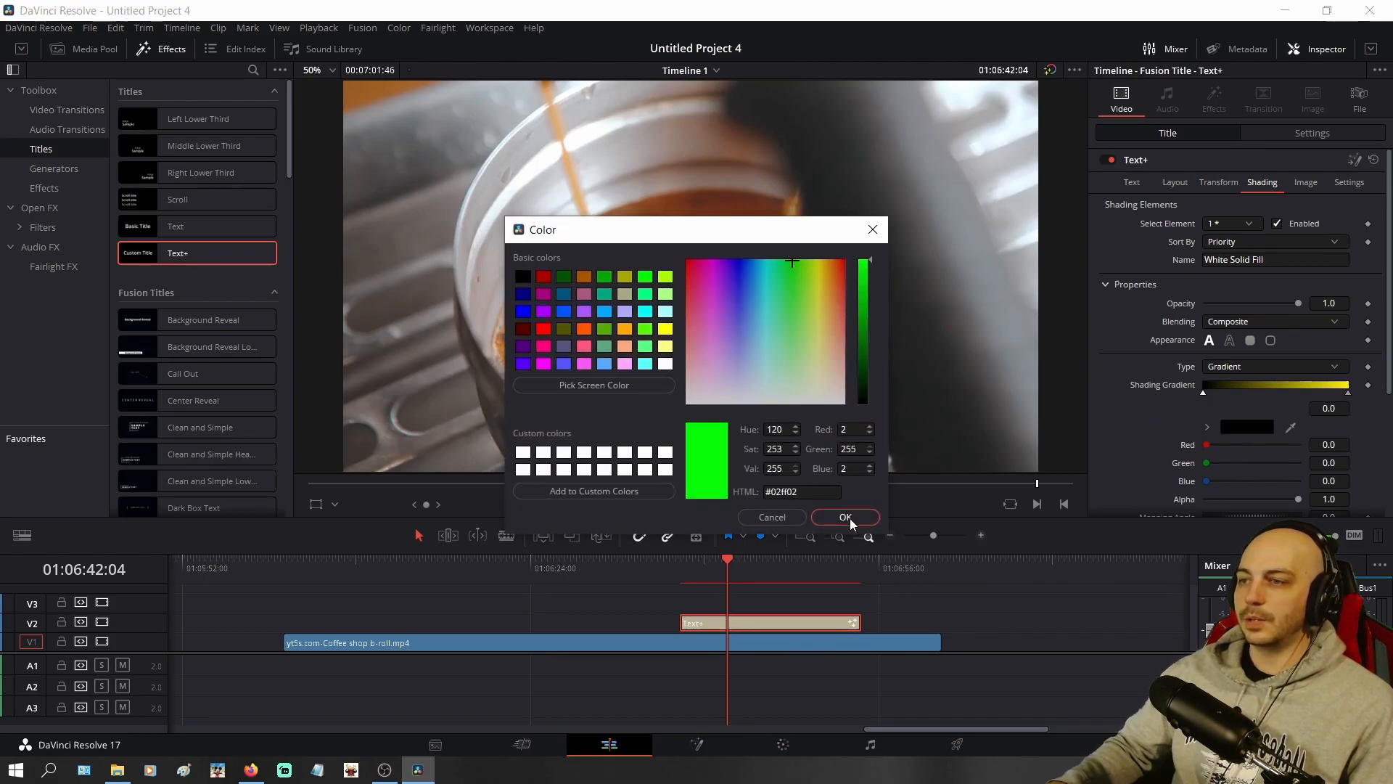
pyautogui.click(844, 516)
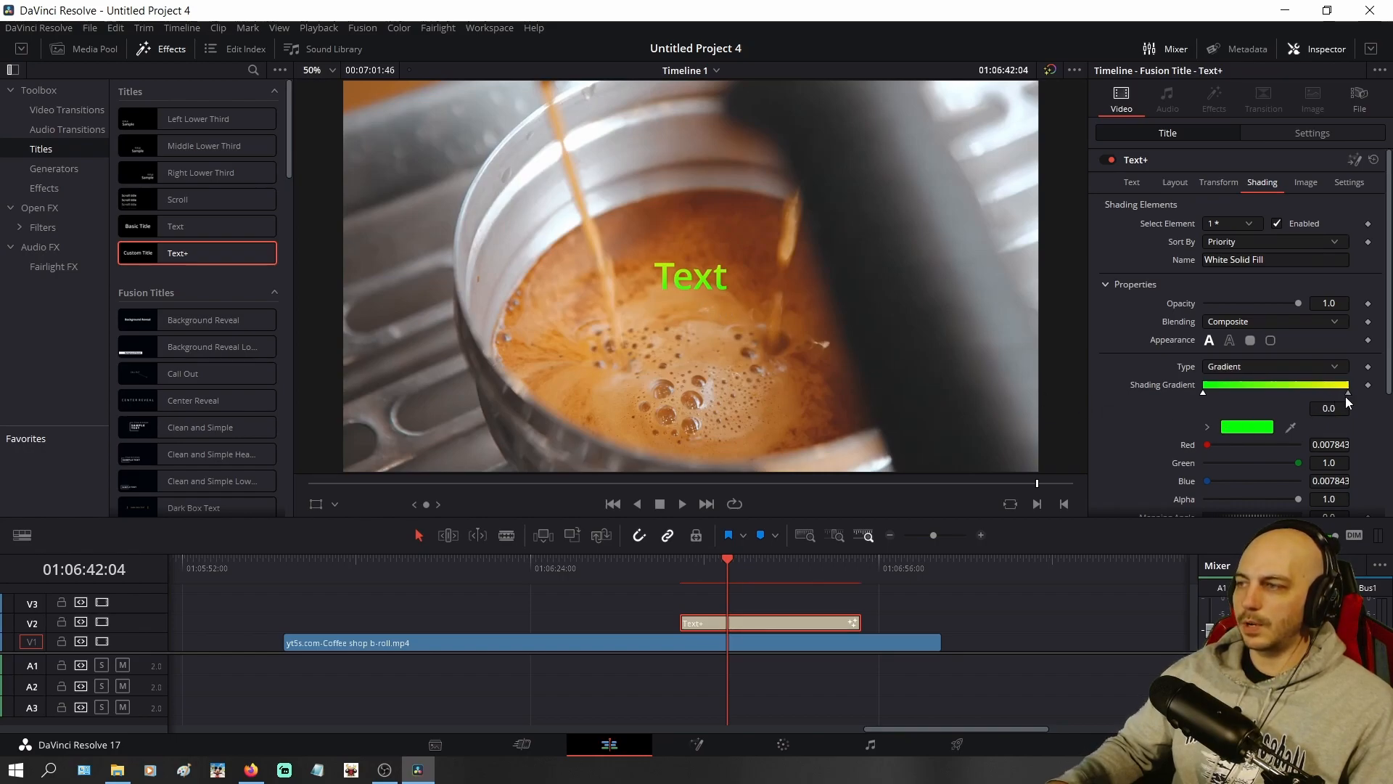
# - Add and reposition mid-gradient yellow and green stops to tune the transition
pyautogui.moveTo(1235, 391); pyautogui.dragTo(1319, 391)
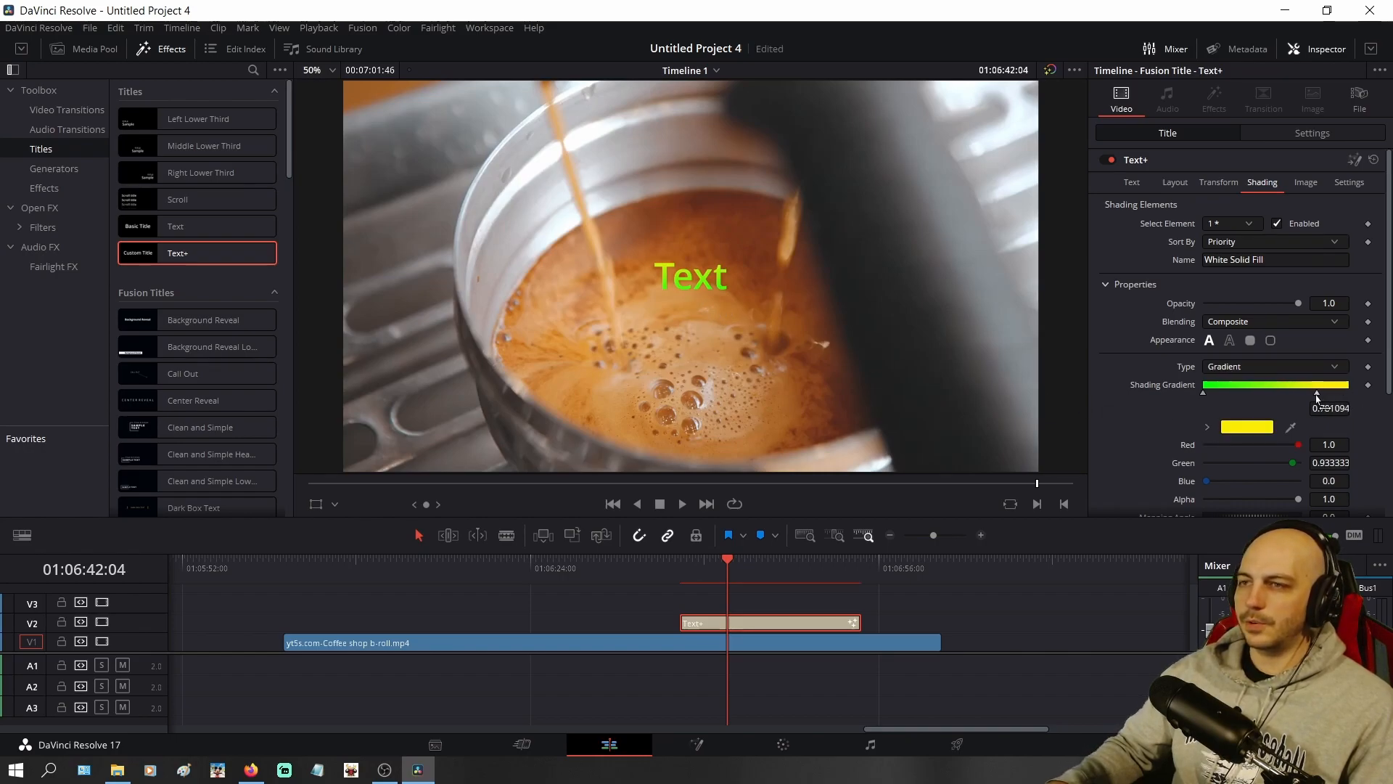
pyautogui.moveTo(1318, 397); pyautogui.dragTo(1290, 397)
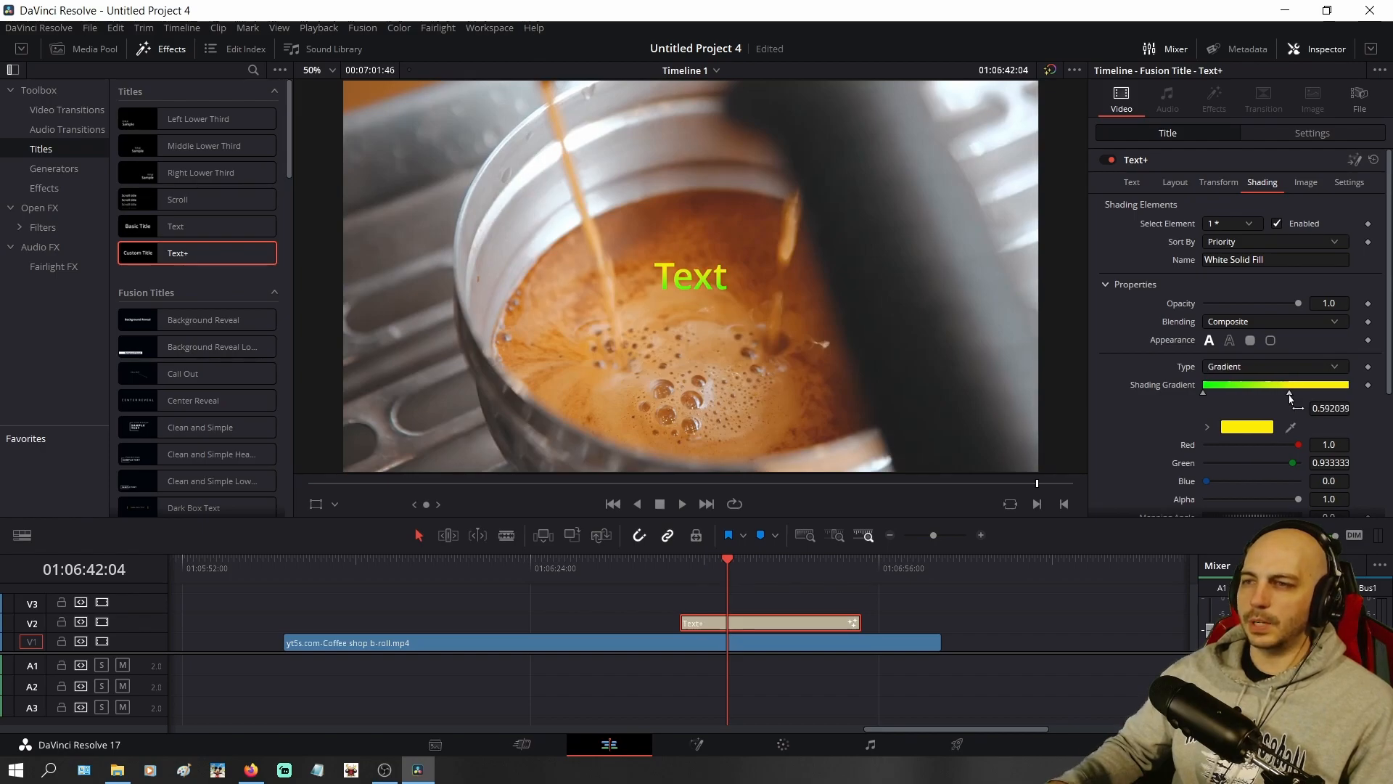
pyautogui.moveTo(1290, 393); pyautogui.dragTo(1287, 393)
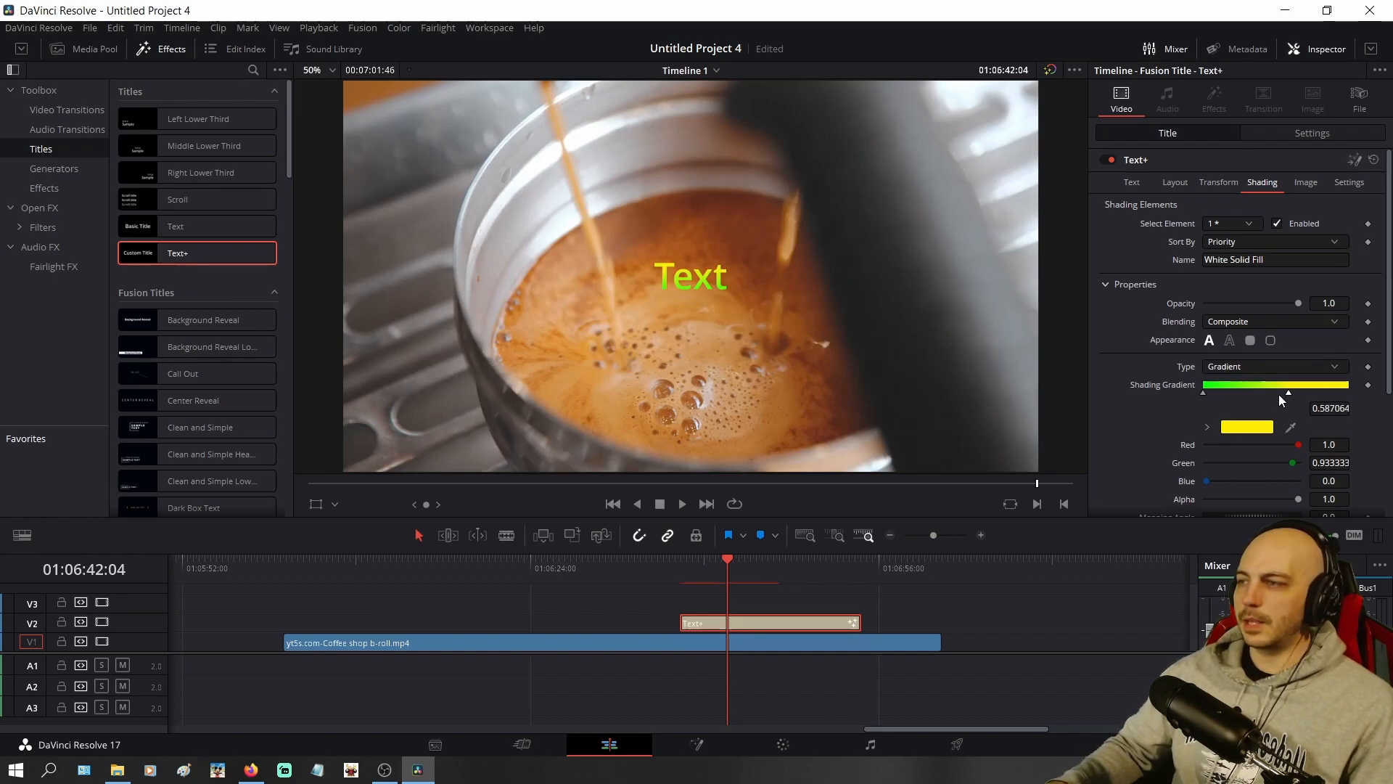
pyautogui.moveTo(1289, 392); pyautogui.dragTo(1347, 392)
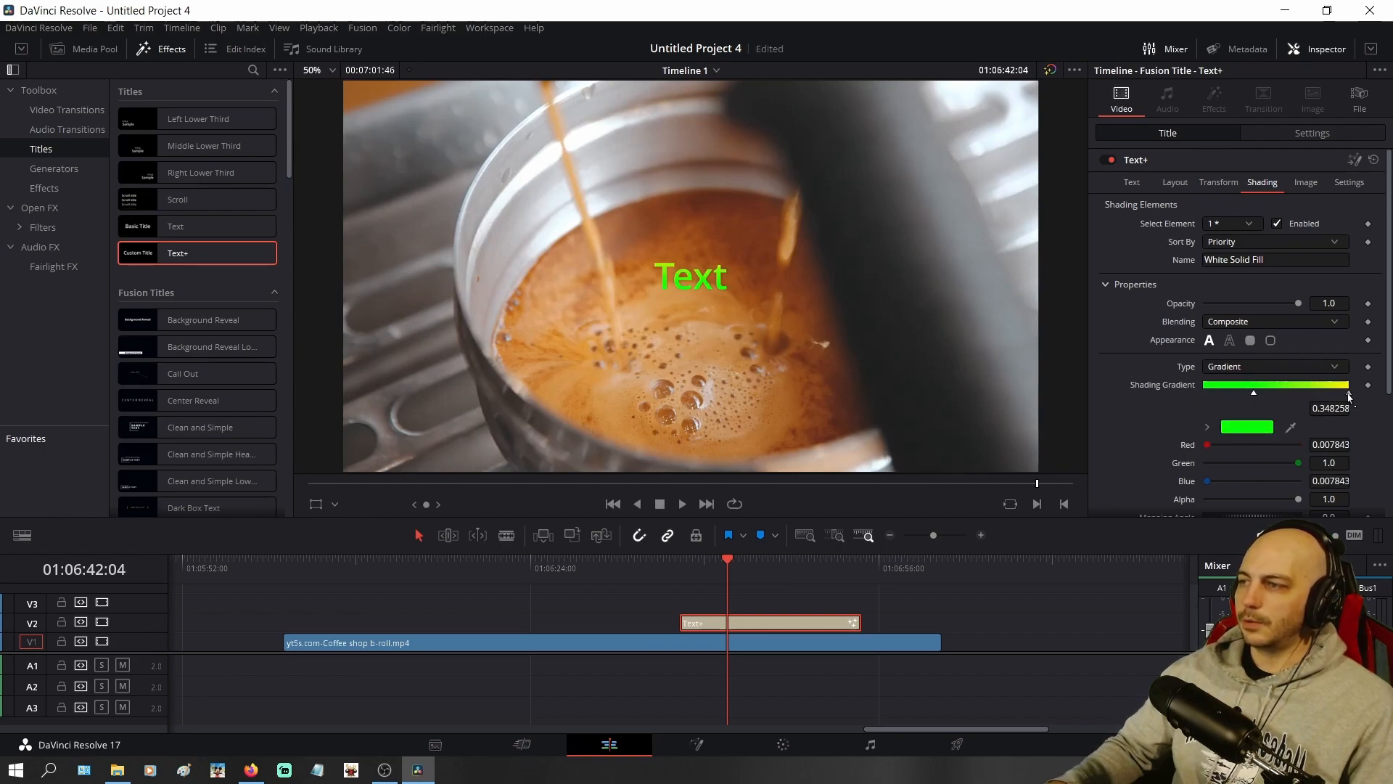
pyautogui.moveTo(1253, 393); pyautogui.dragTo(1275, 393)
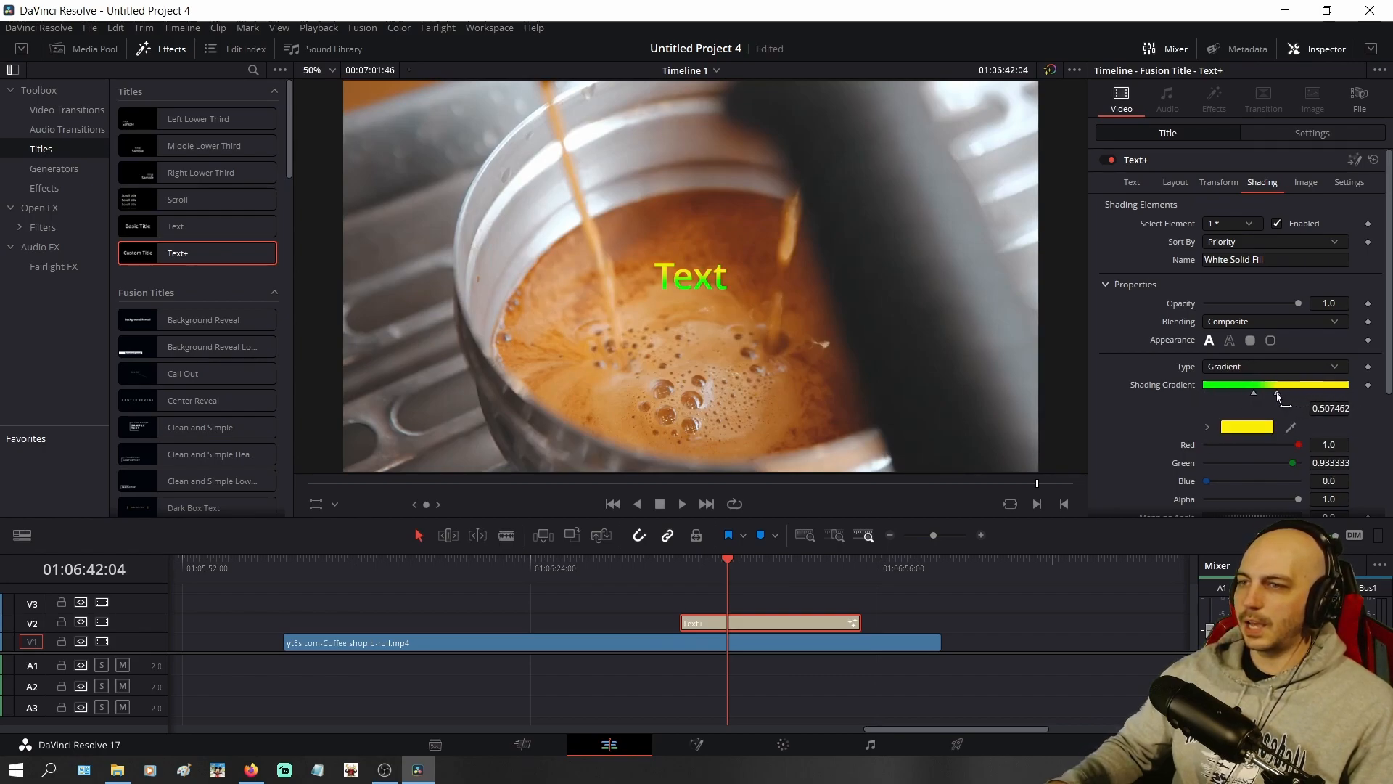